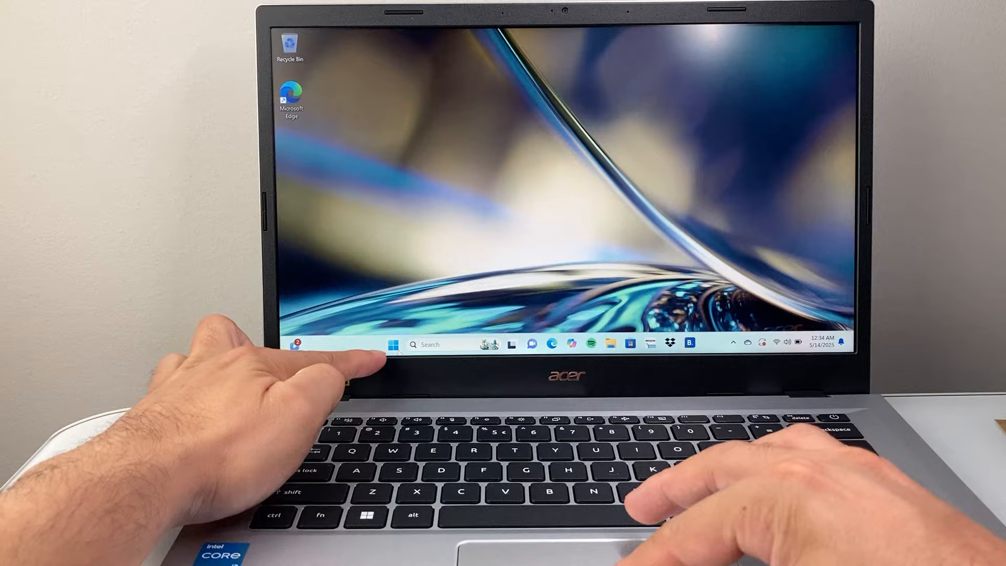
Step: Launch the Settings app from the Start menu's pinned apps
left_click(393, 345)
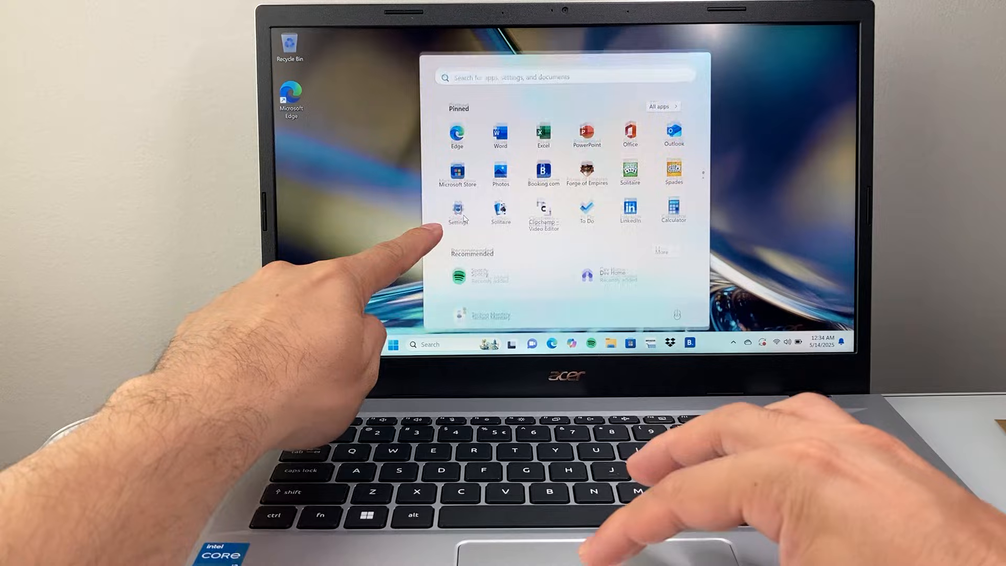
left_click(458, 210)
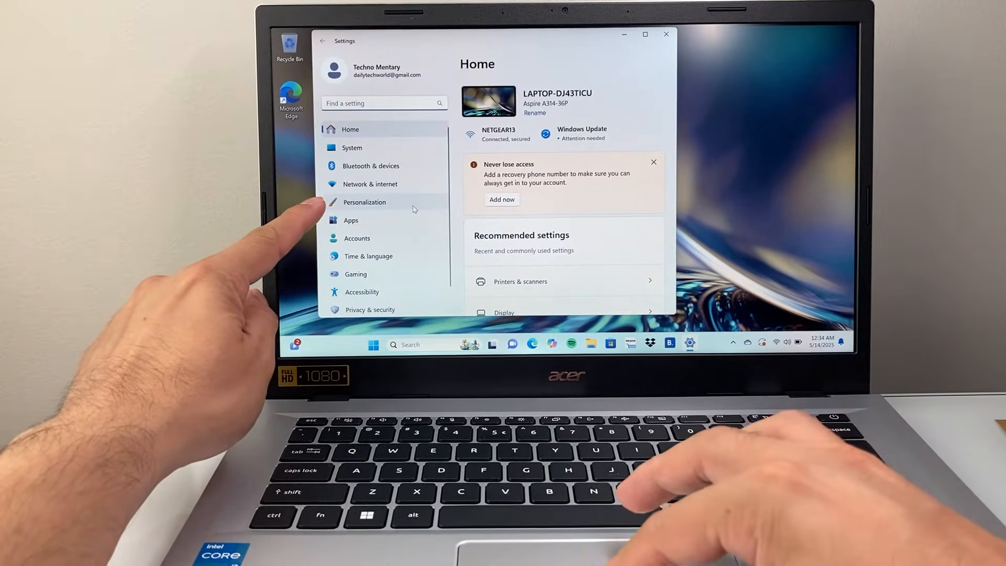
Step: Reach the Desktop Icon Settings dialog through Personalization > Themes > Related settings
left_click(365, 202)
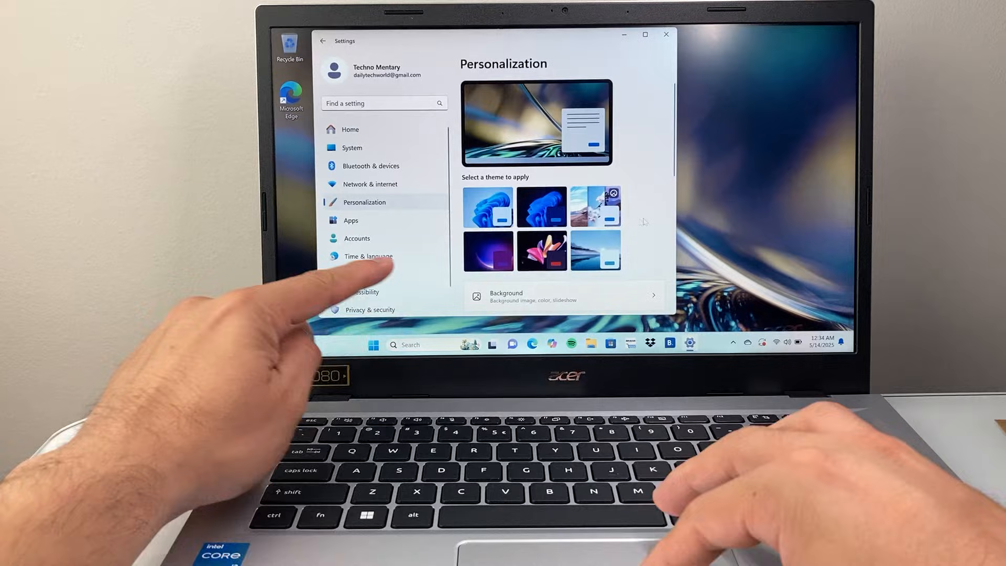
scroll("down", 3)
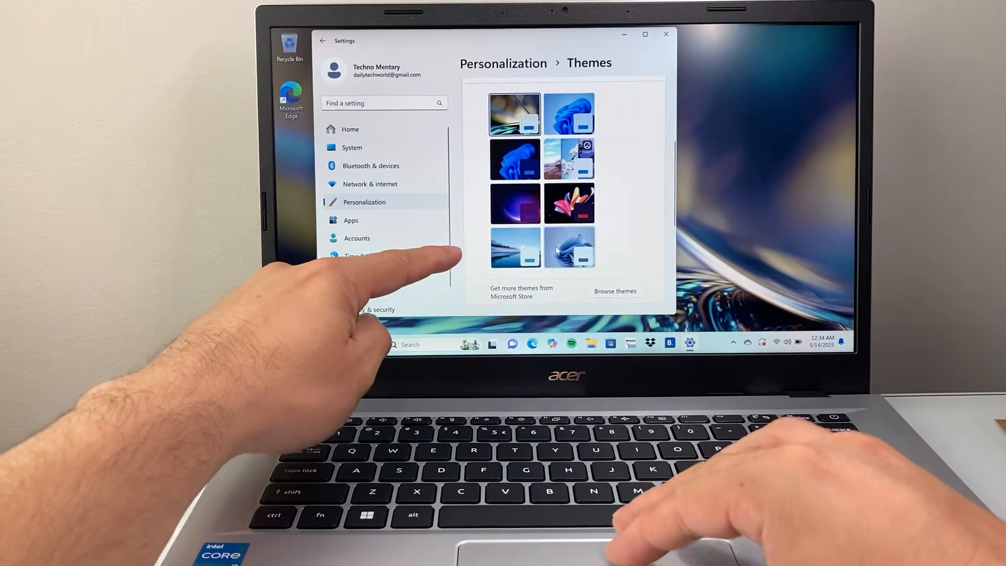
scroll("down", 3)
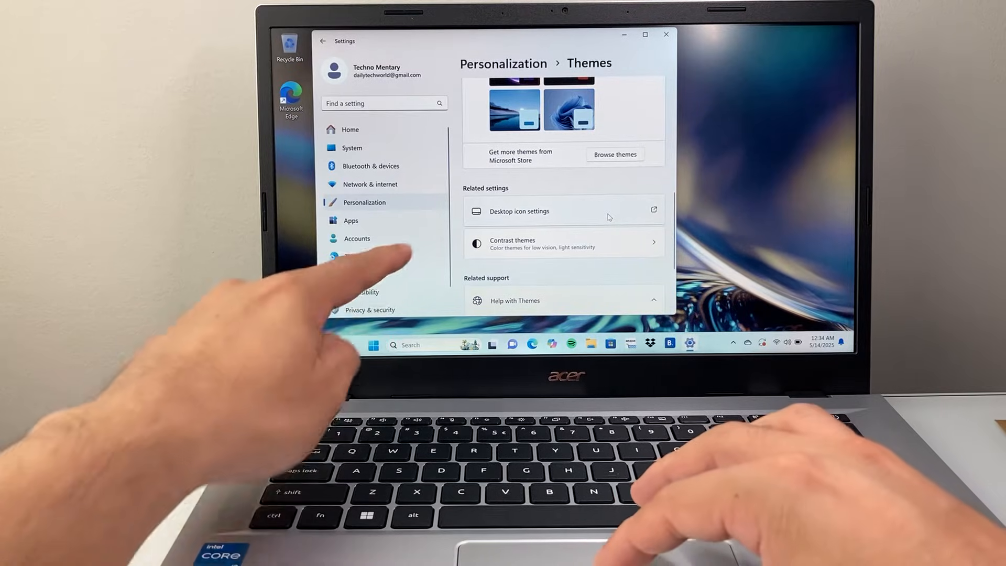
left_click(519, 211)
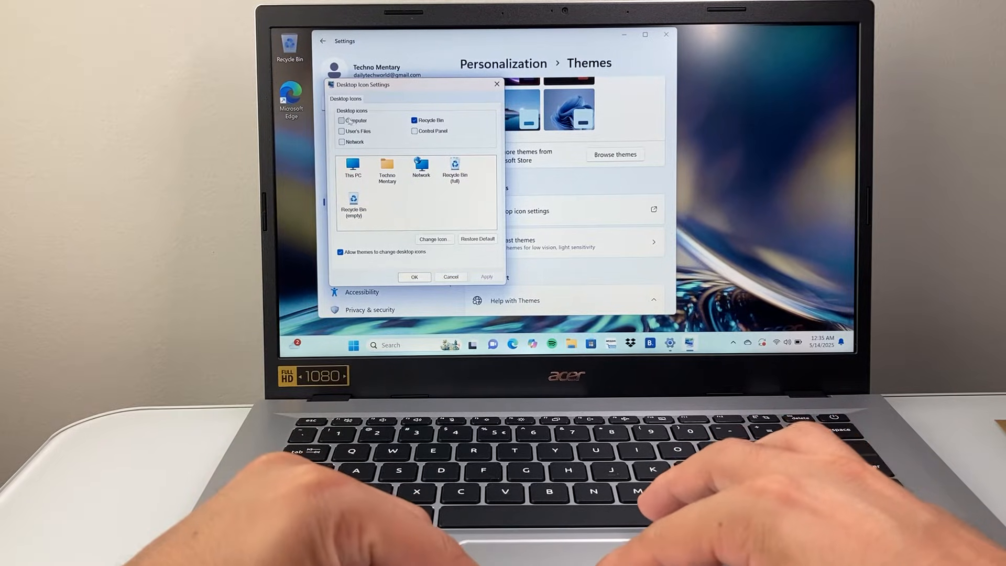
Step: Enable the Computer and User's Files desktop icons, then apply and confirm
left_click(341, 120)
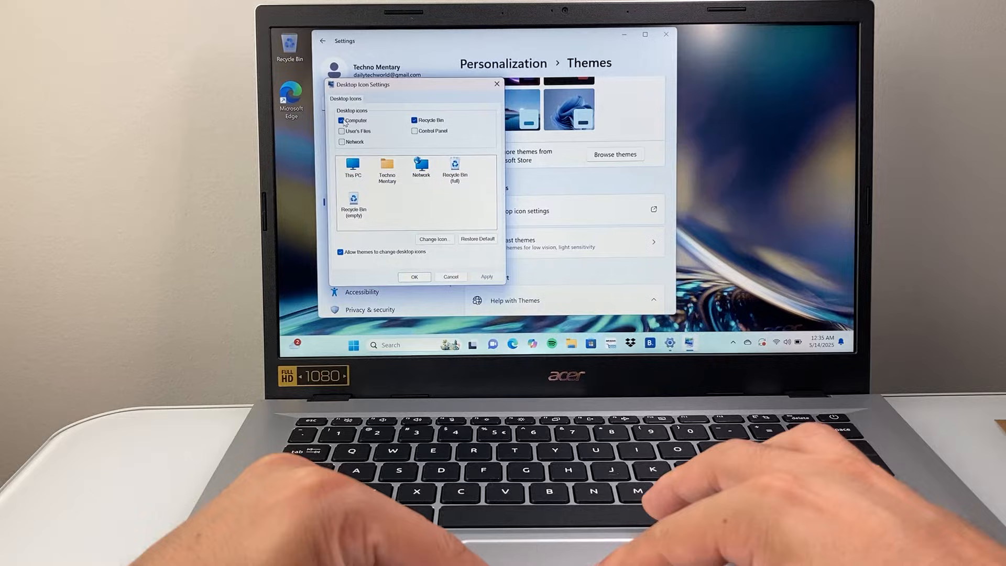
left_click(341, 131)
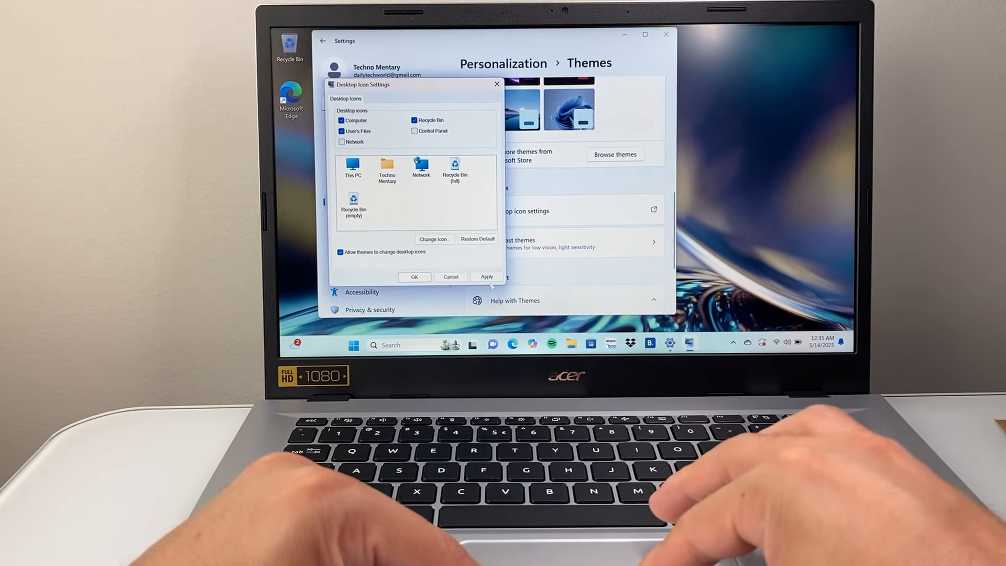
left_click(487, 276)
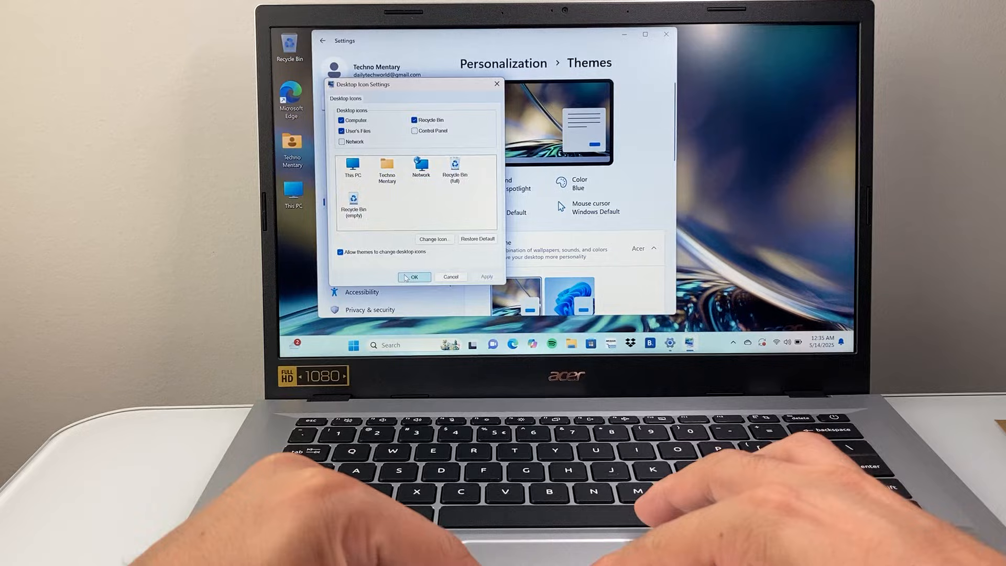
left_click(414, 277)
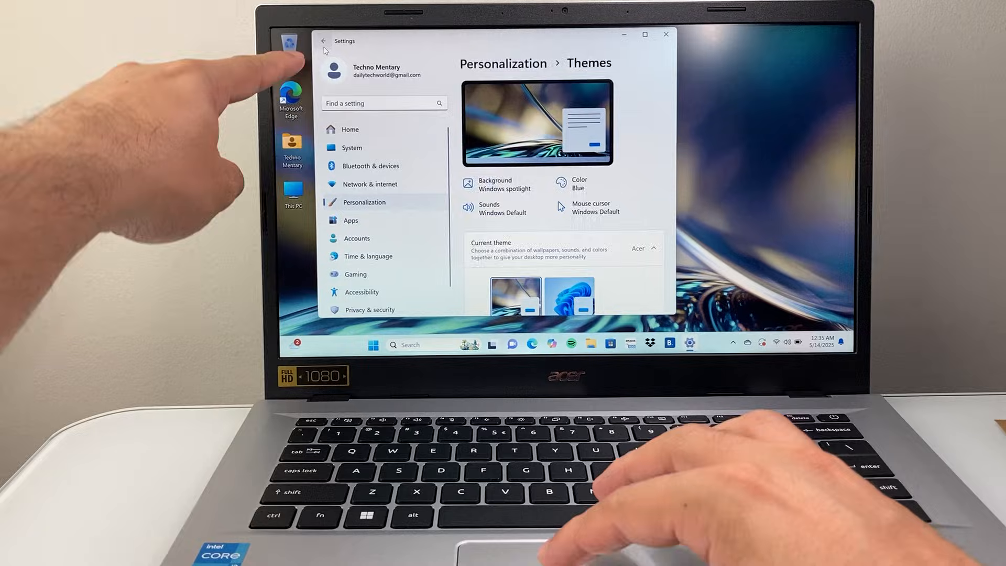
Step: Close Settings to reveal This PC and the user folder on the desktop, then reopen Start
left_click(322, 41)
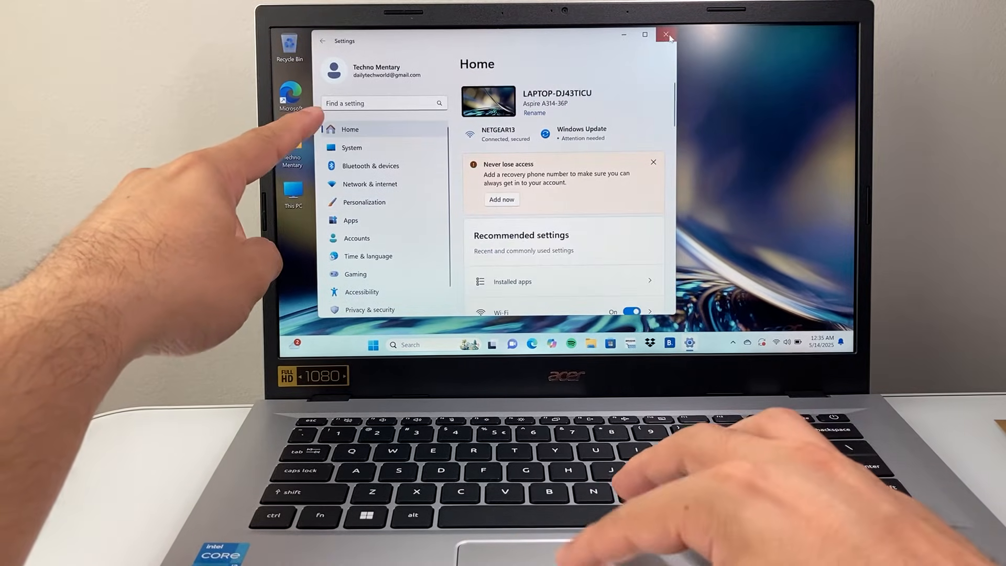
left_click(667, 34)
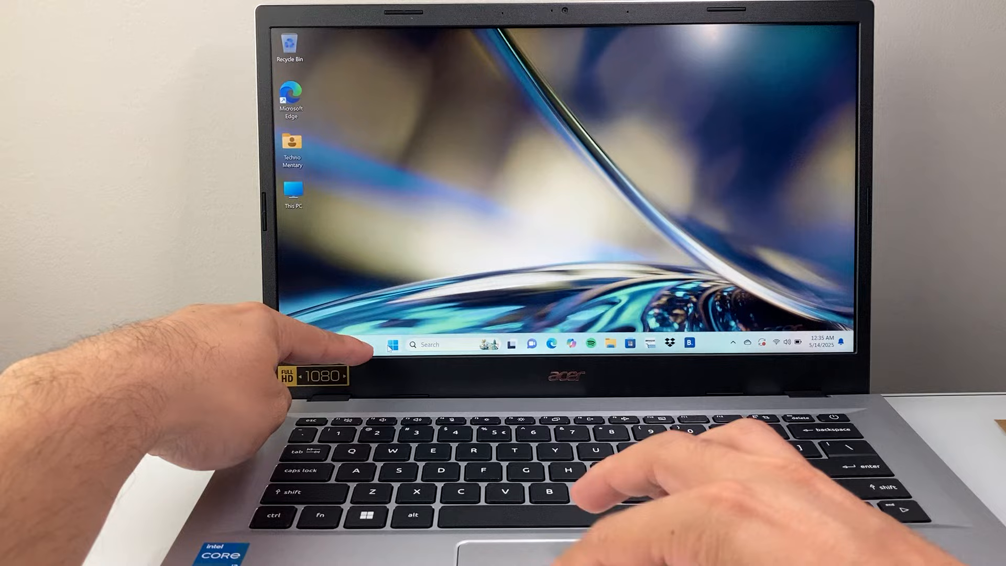
left_click(394, 344)
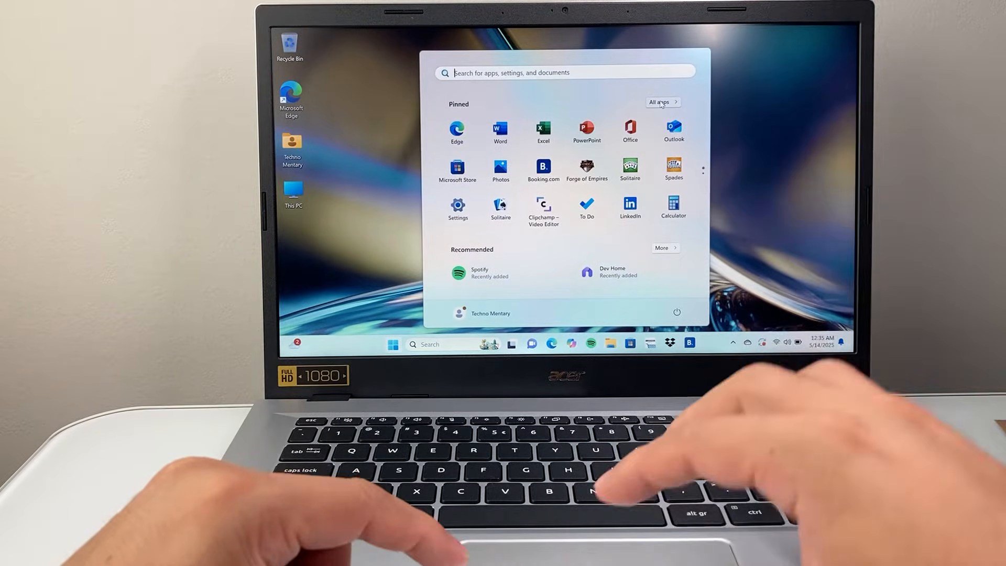
Step: Scroll the All apps list to Dropbox Lite and drag it onto the desktop
left_click(661, 102)
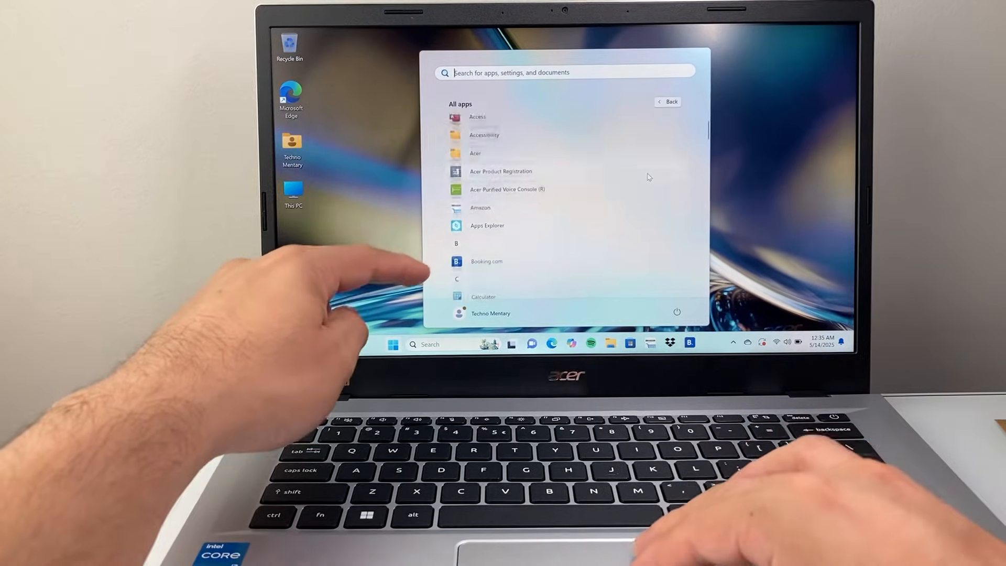
scroll("down", 3)
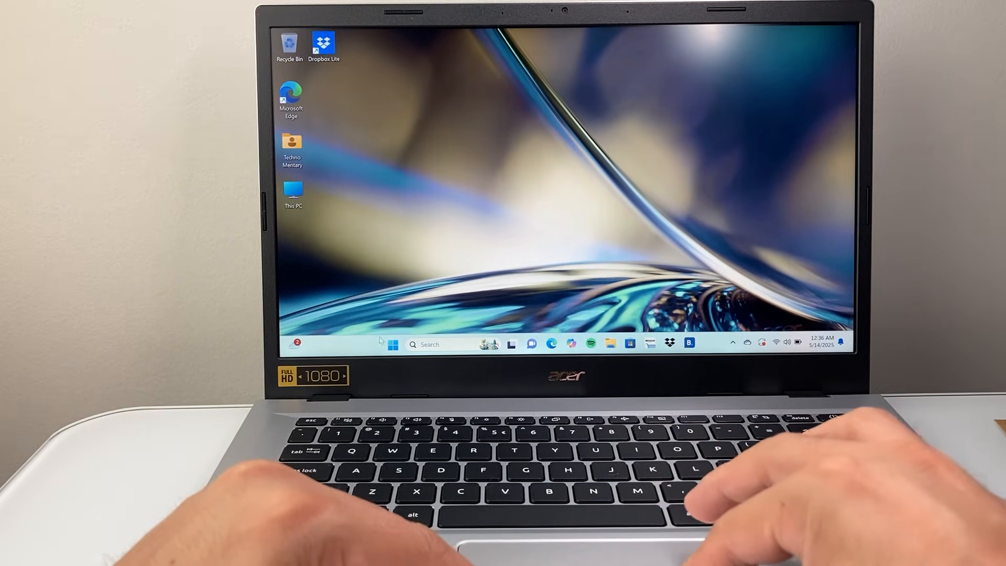
Step: Scroll the All apps list down to the S section where Spotify is listed
left_click(393, 343)
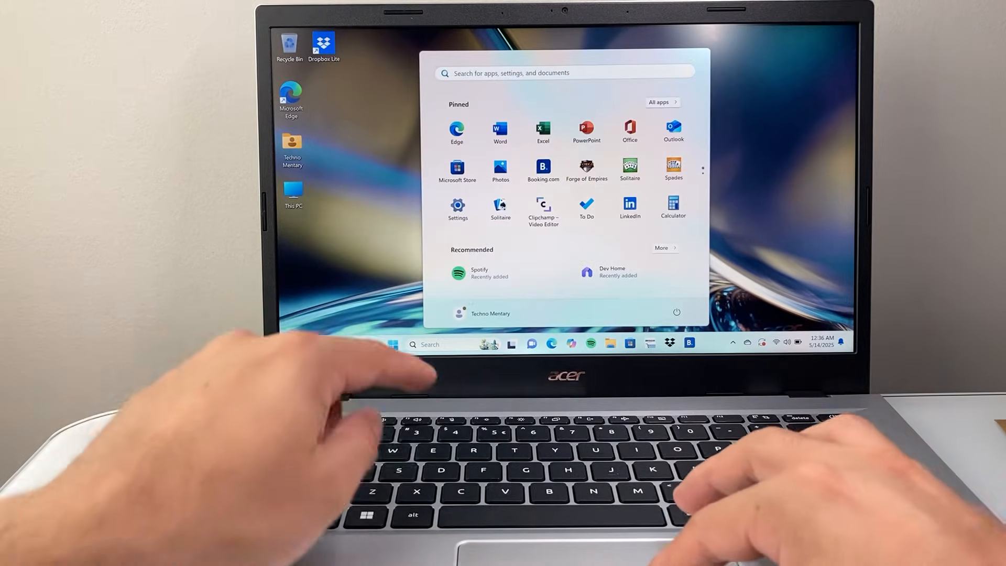
left_click(659, 103)
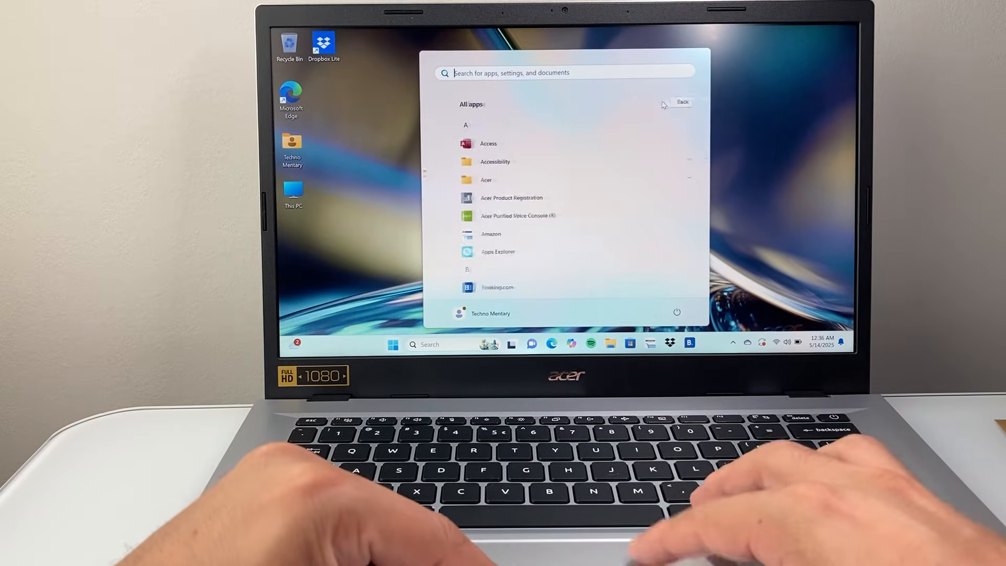
scroll("down", 3)
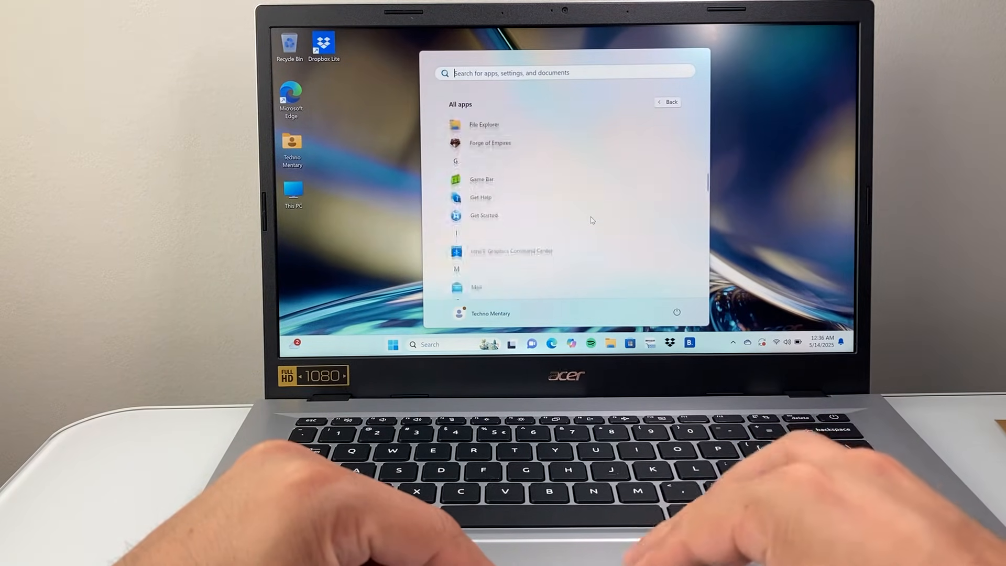
scroll("down", 3)
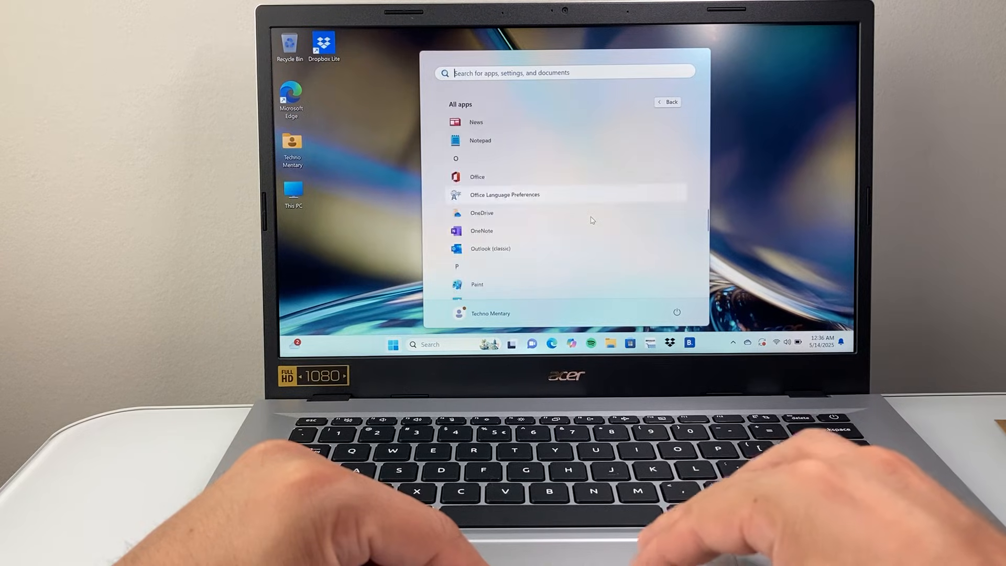
scroll("down", 3)
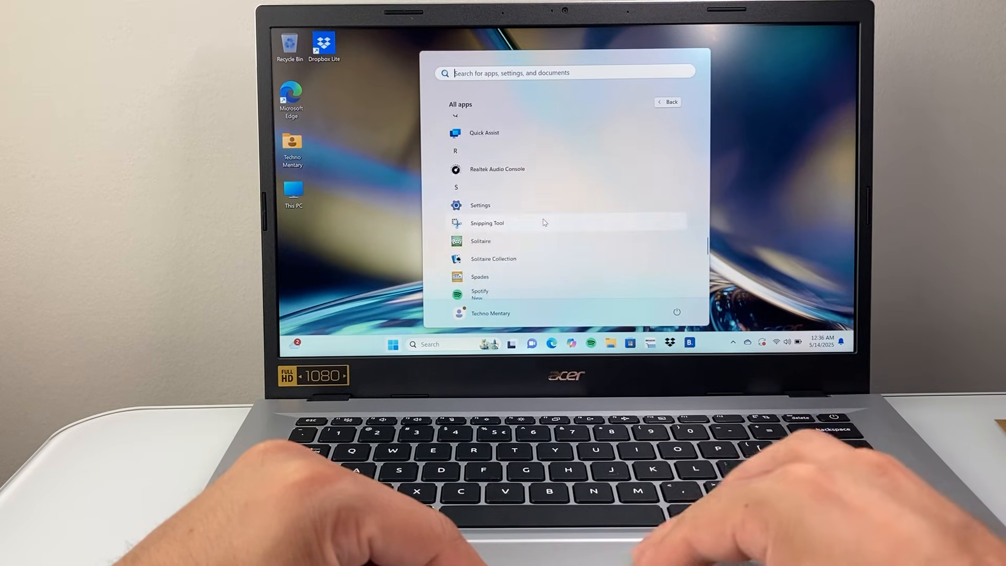
scroll("down", 3)
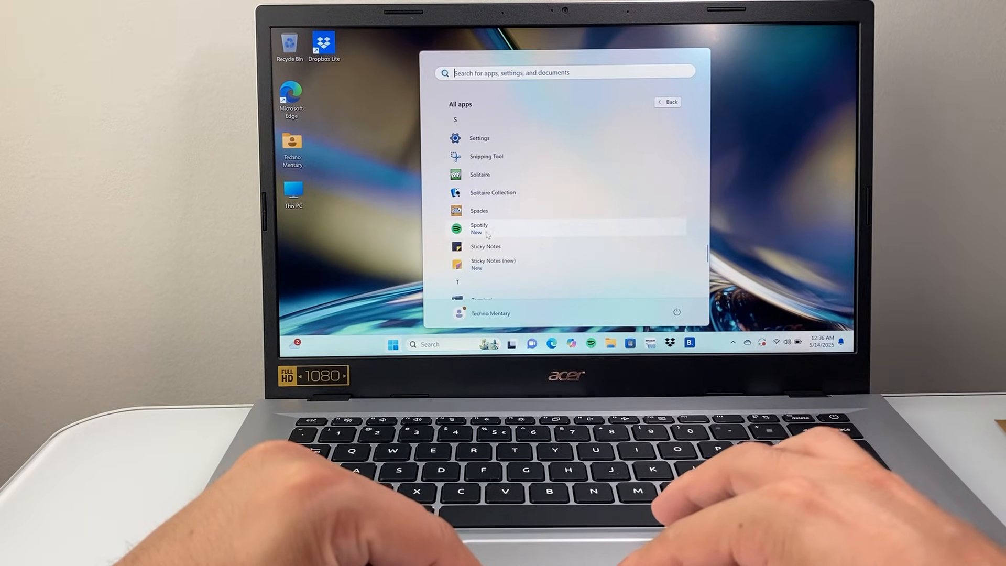